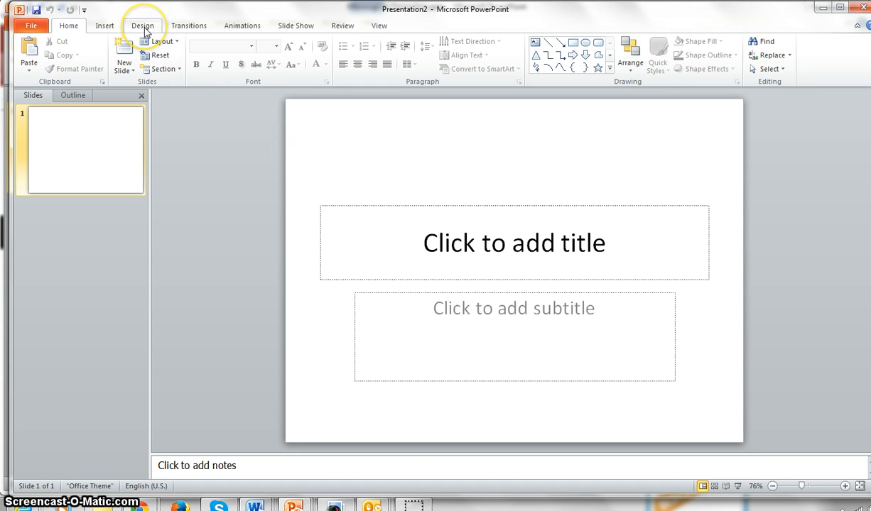
- Apply the Apothecary theme from the Design gallery and pick its green variant
{"action": "left_click", "coordinate": [142, 26]}
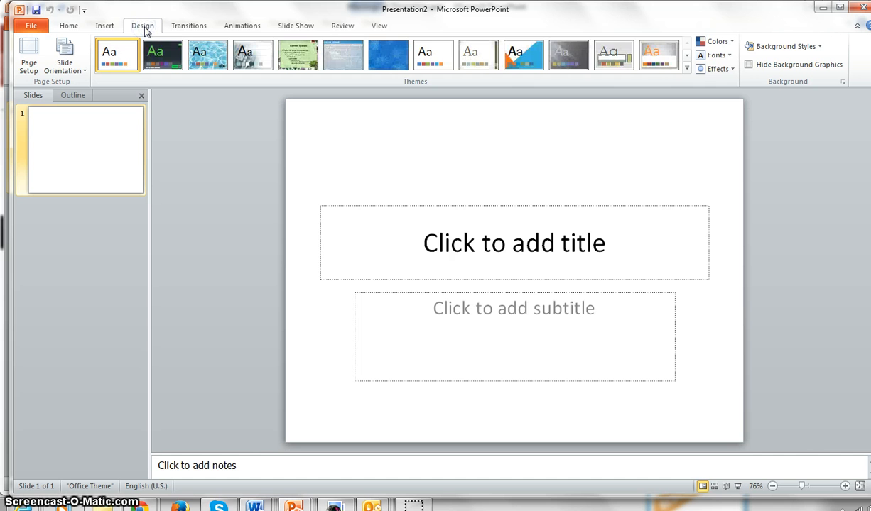
{"action": "left_click", "coordinate": [657, 54]}
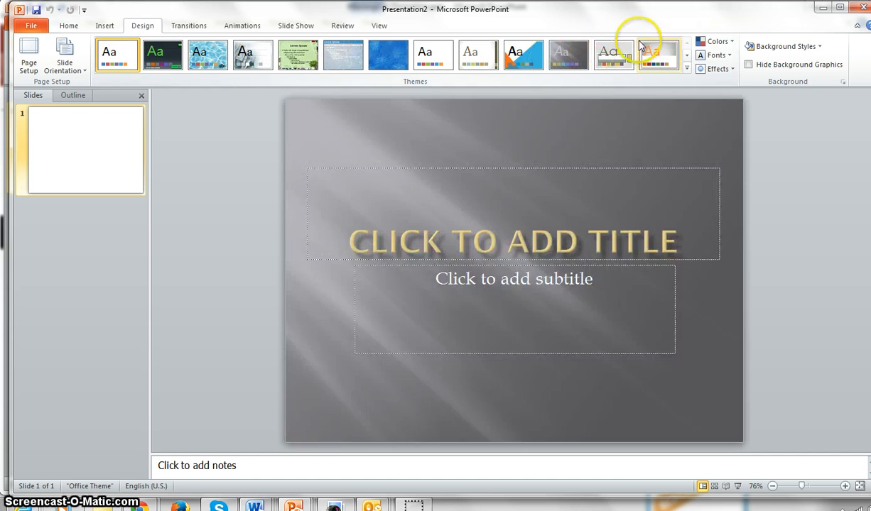
{"action": "left_click", "coordinate": [612, 55]}
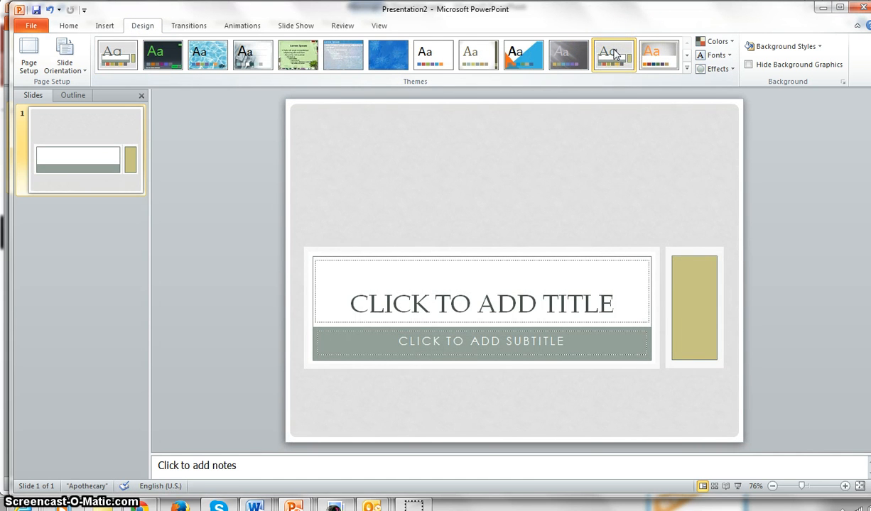
{"action": "left_click", "coordinate": [715, 41]}
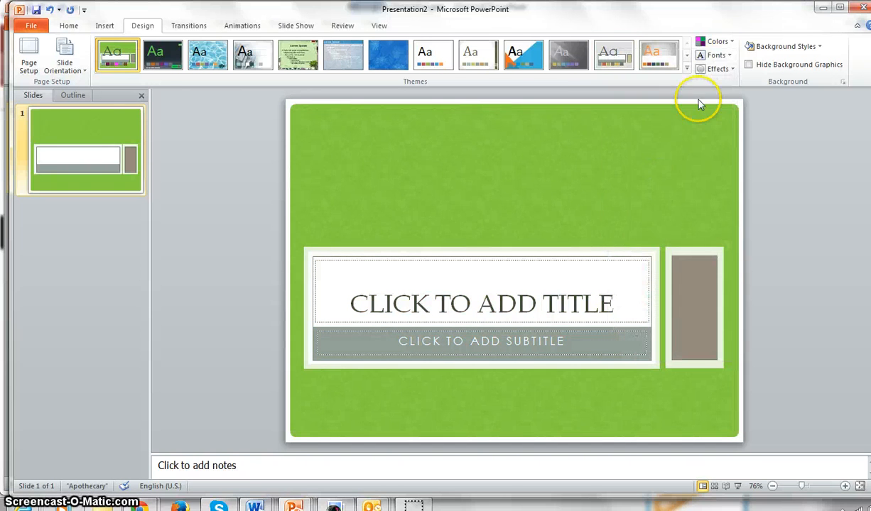
- Create new theme colors with the Light 1 background set to teal
{"action": "left_click", "coordinate": [715, 41]}
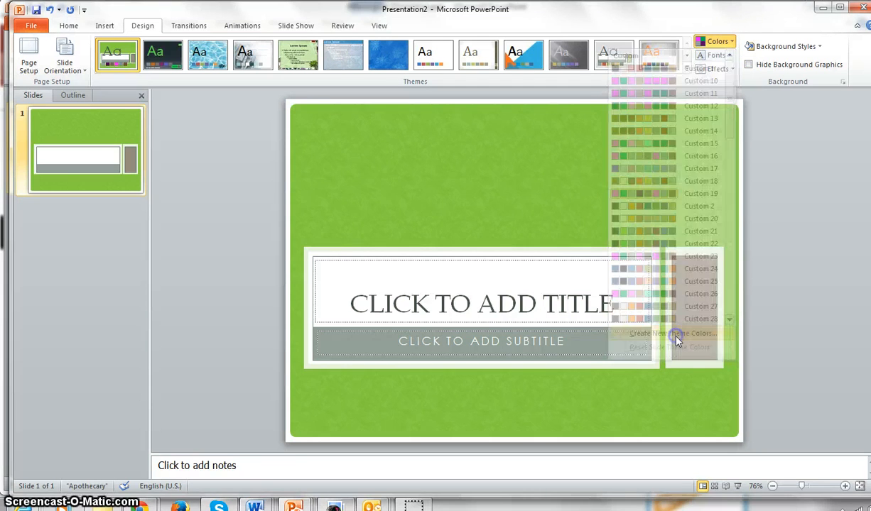
{"action": "left_click", "coordinate": [673, 334]}
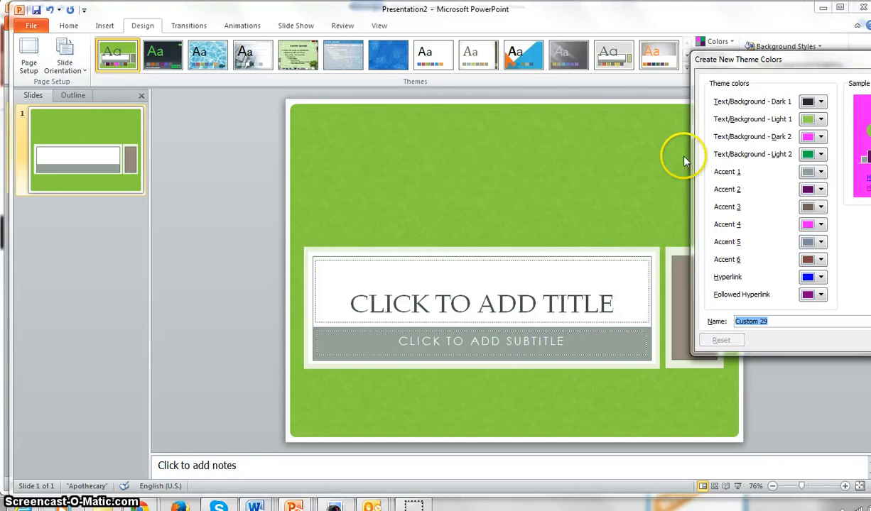
{"action": "mouse_move", "coordinate": [582, 208]}
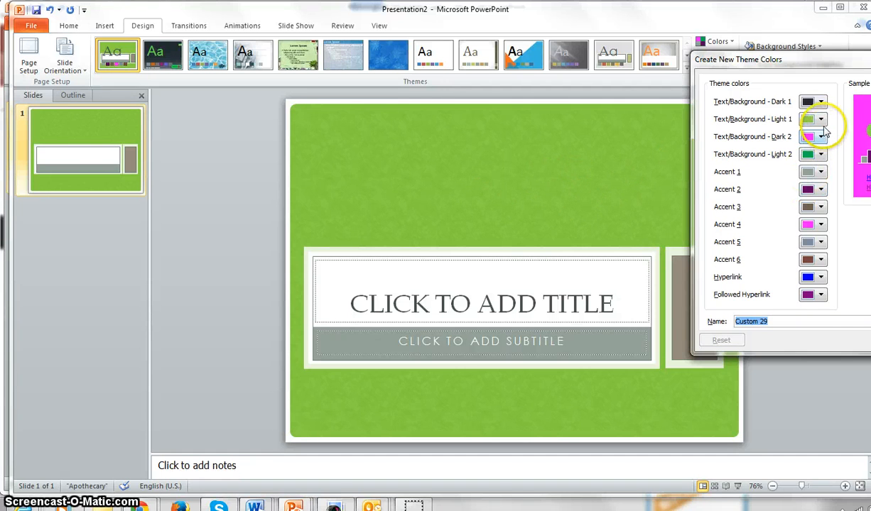
{"action": "left_click", "coordinate": [821, 119]}
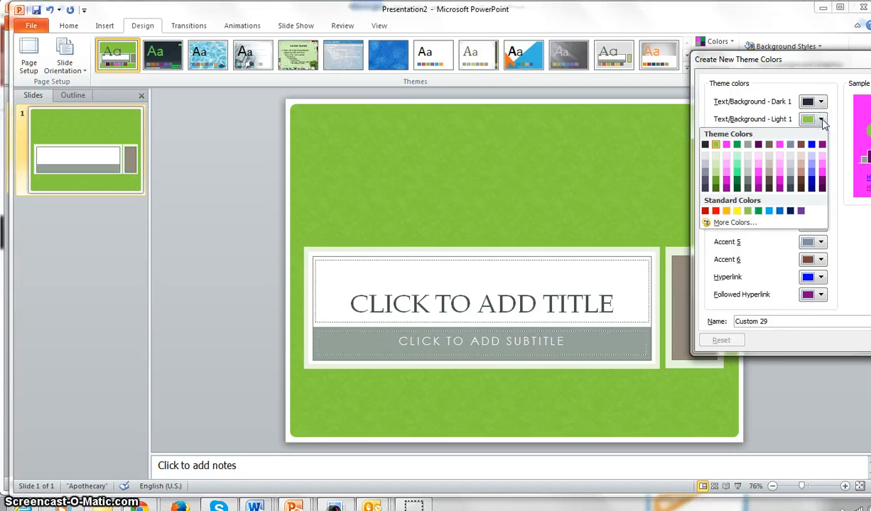
{"action": "left_click", "coordinate": [734, 223]}
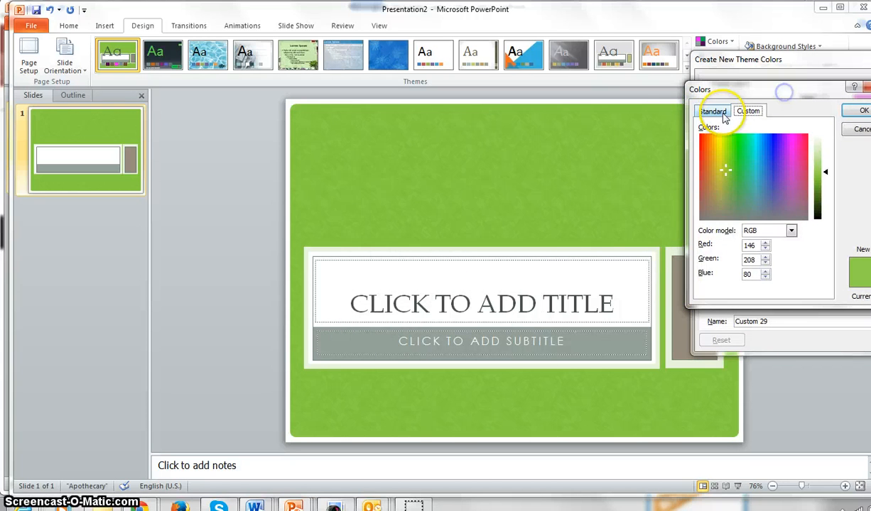
{"action": "left_click", "coordinate": [748, 111]}
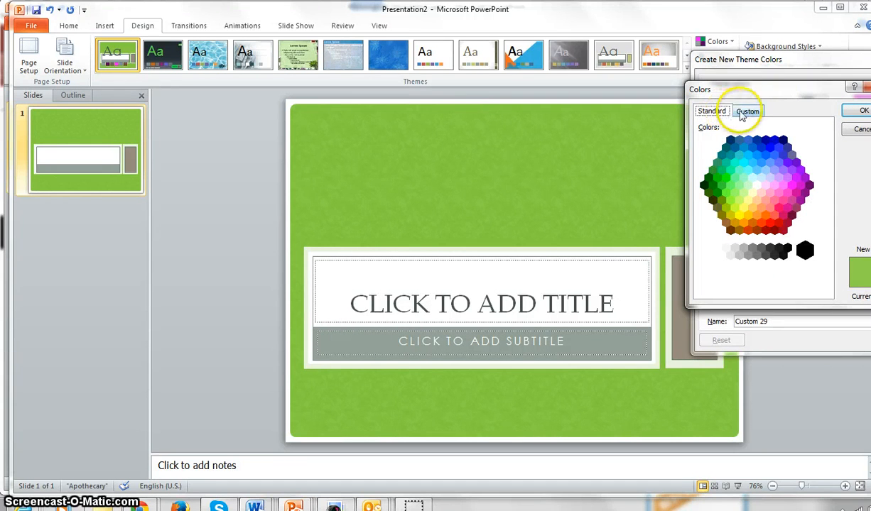
{"action": "left_click", "coordinate": [748, 111]}
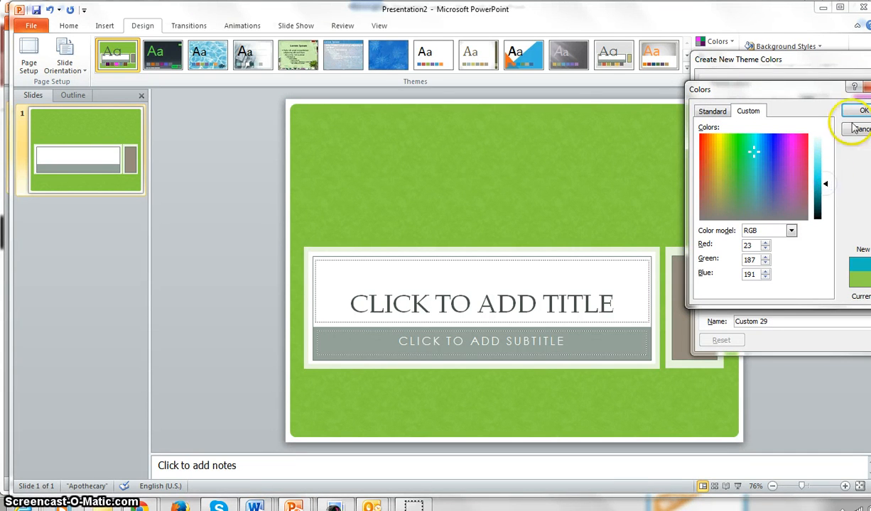
{"action": "left_click", "coordinate": [863, 110]}
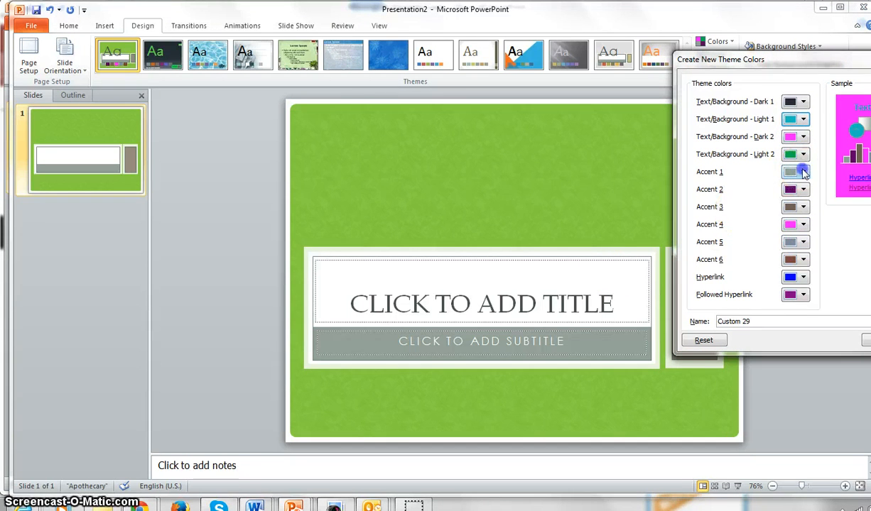
- Set the Accent 1 theme color to orange from the full color picker
{"action": "left_click", "coordinate": [804, 172]}
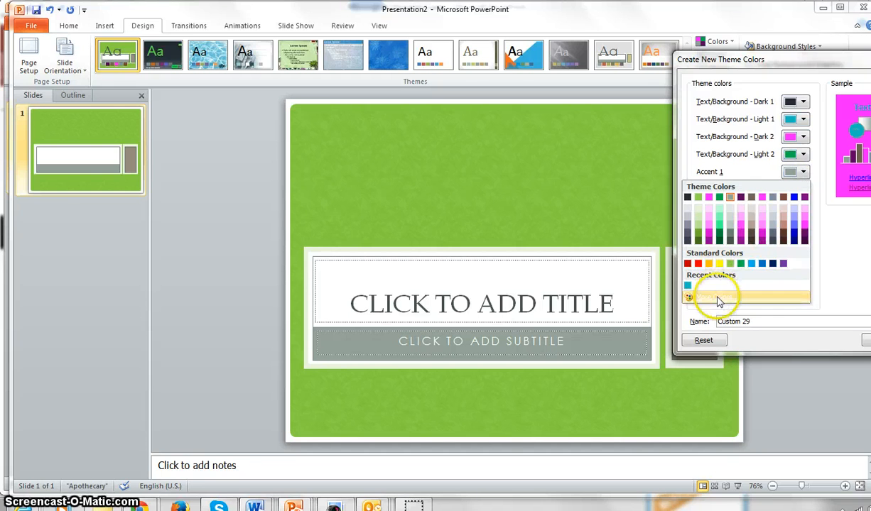
{"action": "left_click", "coordinate": [717, 295]}
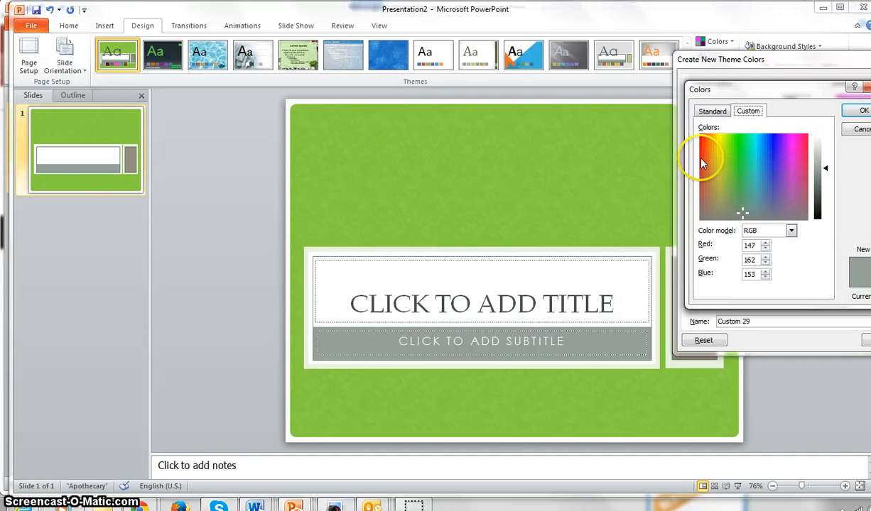
{"action": "left_click", "coordinate": [709, 151]}
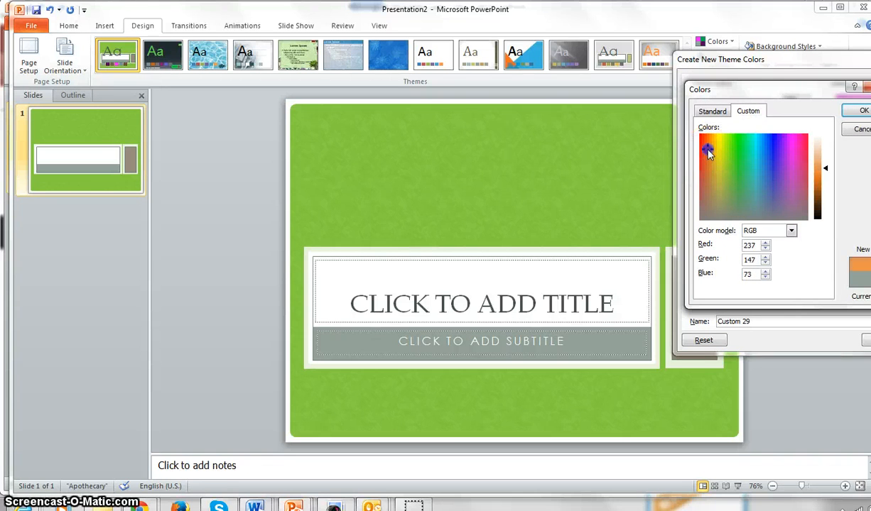
{"action": "left_click", "coordinate": [864, 110]}
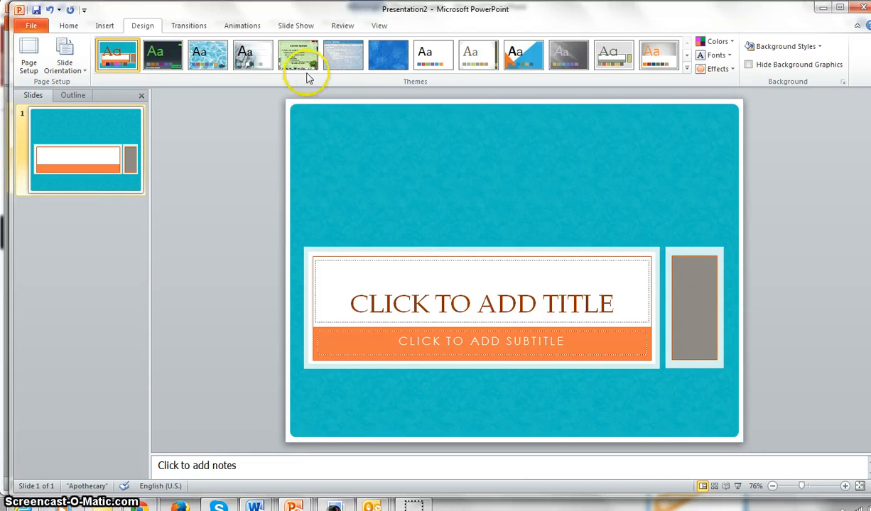
- Insert an orange WordArt text box reading 'Katie's Class'
{"action": "left_click", "coordinate": [104, 25]}
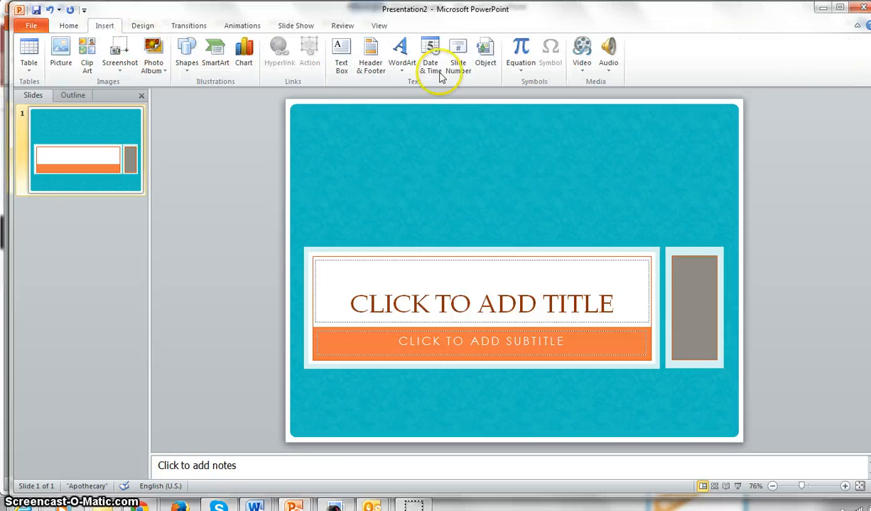
{"action": "left_click", "coordinate": [402, 53]}
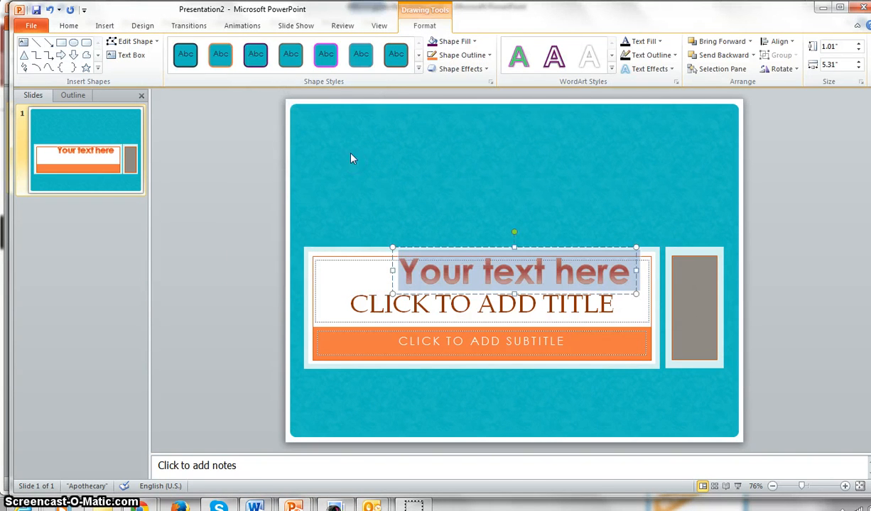
{"action": "mouse_move", "coordinate": [454, 235]}
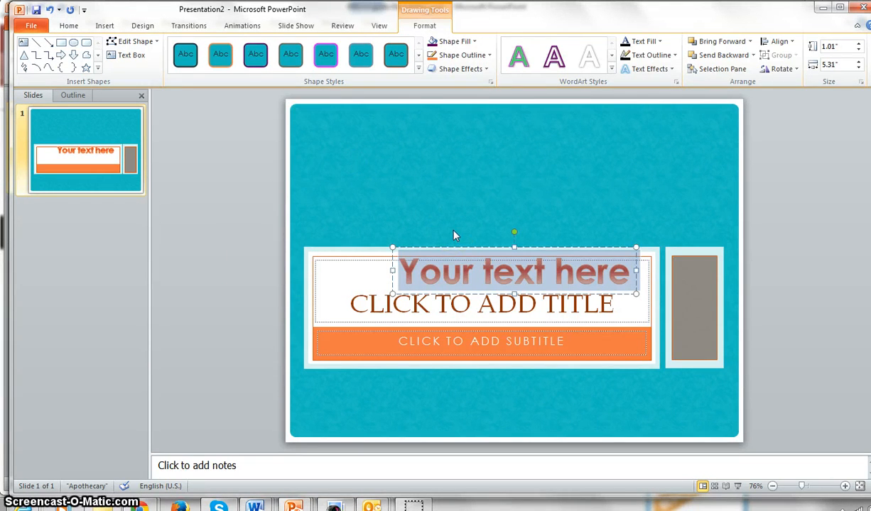
{"action": "type", "text": "Katie's"}
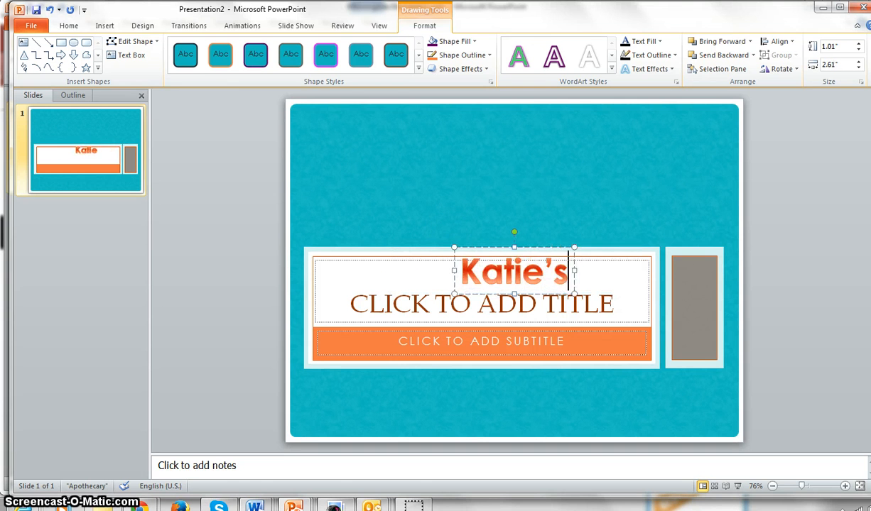
{"action": "type", "text": "Class"}
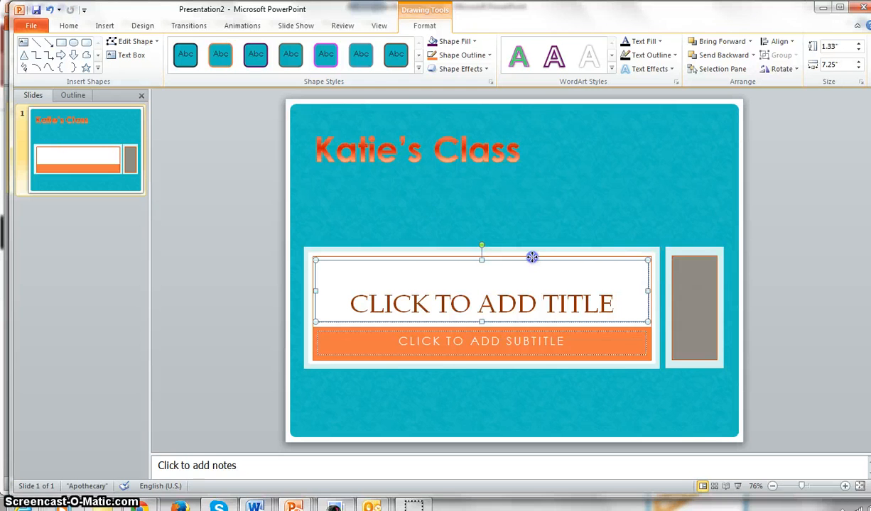
{"action": "mouse_move", "coordinate": [558, 156]}
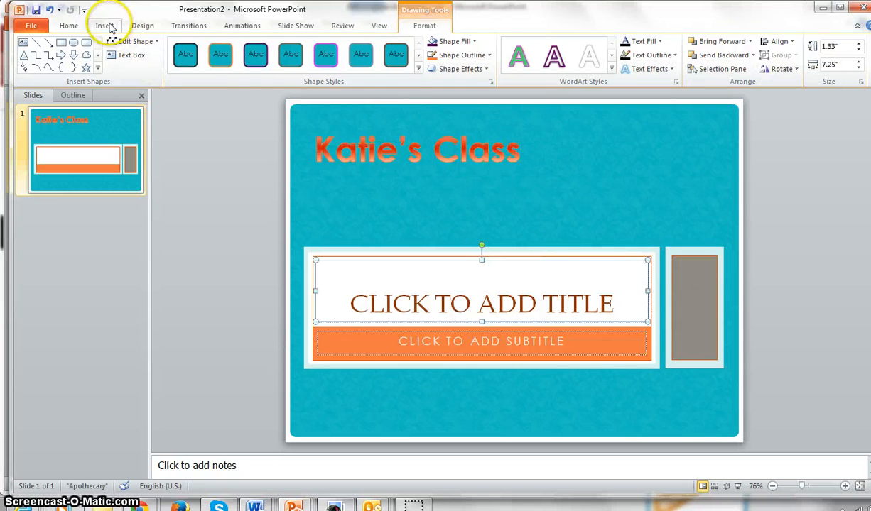
- Search clip art for 'school' and insert the notebooks-and-pencils photo
{"action": "left_click", "coordinate": [103, 25]}
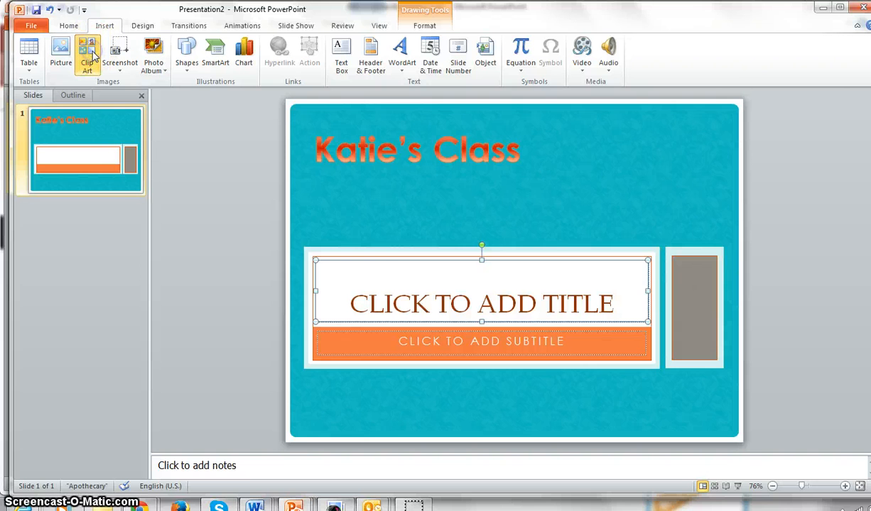
{"action": "left_click", "coordinate": [87, 54]}
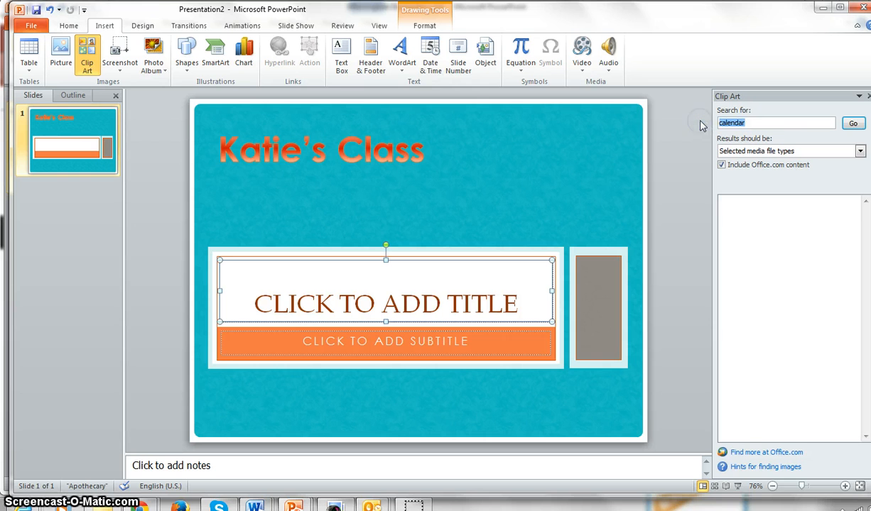
{"action": "type", "text": "school"}
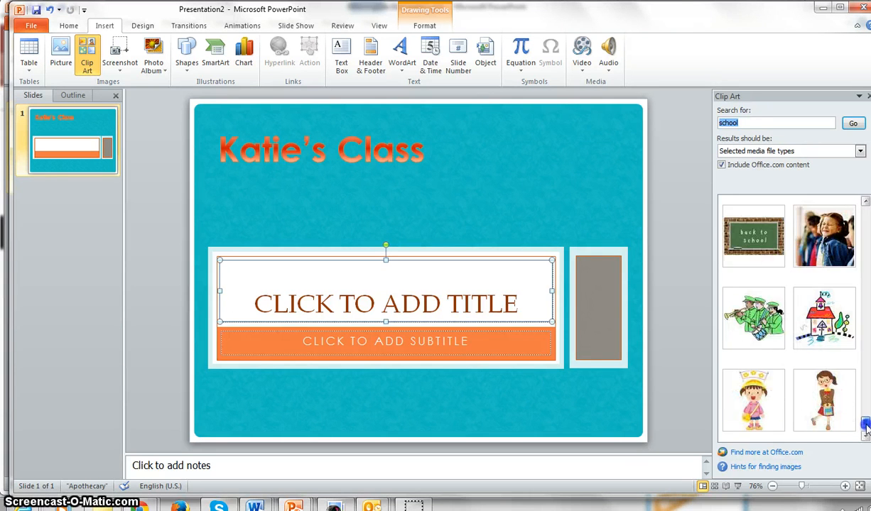
{"action": "scroll", "scroll_direction": "down", "scroll_amount": 3}
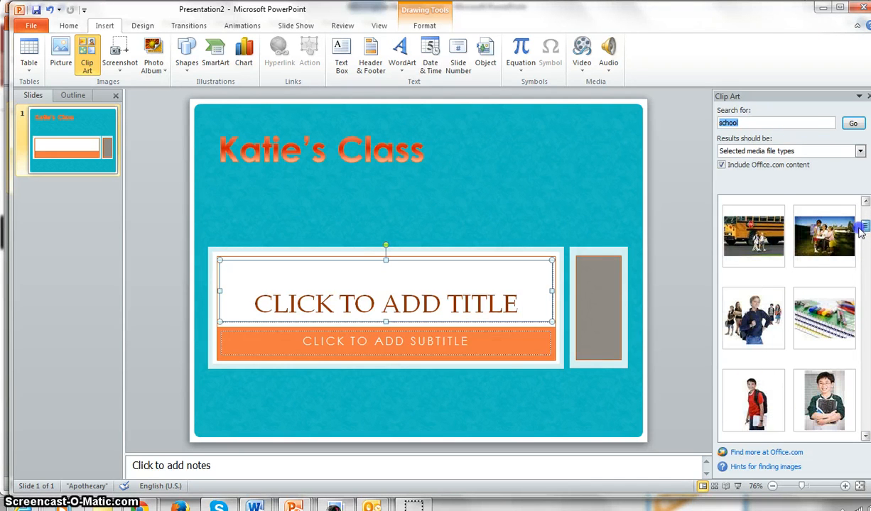
{"action": "left_click", "coordinate": [824, 318]}
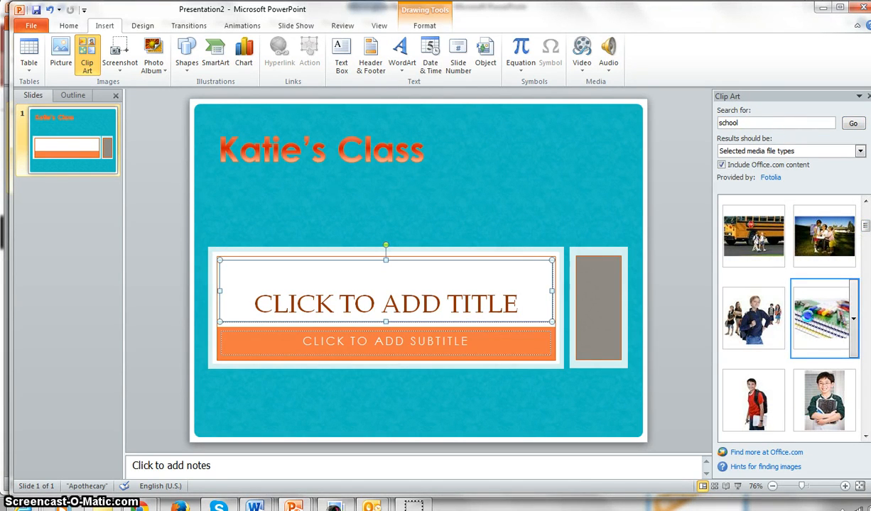
{"action": "left_click", "coordinate": [822, 318]}
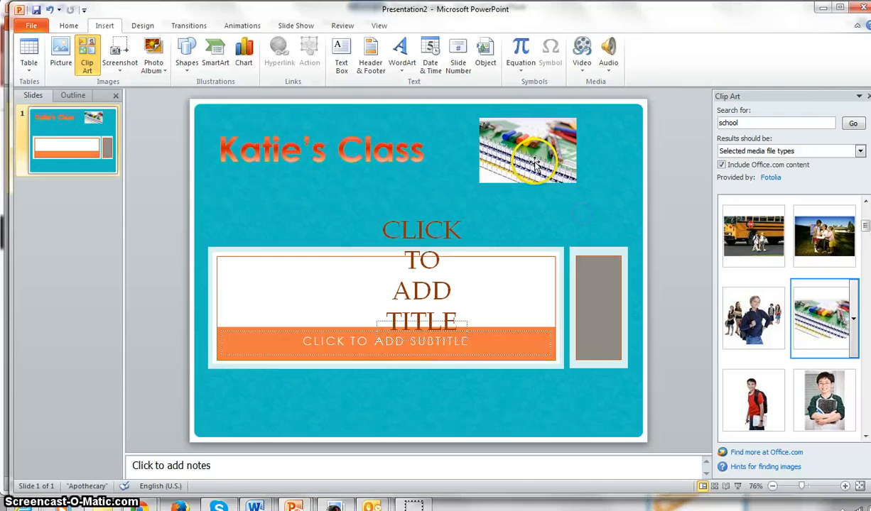
- Give the picture a rounded reflection style and browse Katie's Class text effects
{"action": "left_click", "coordinate": [528, 149]}
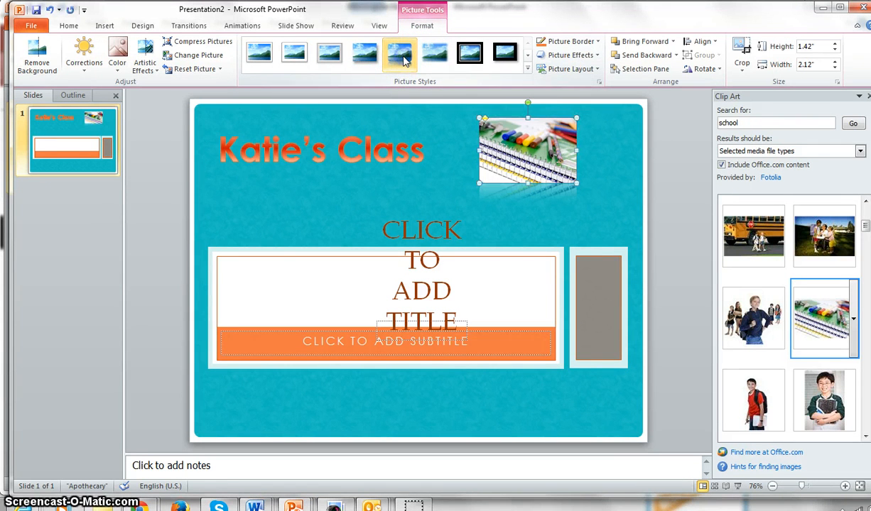
{"action": "left_click", "coordinate": [321, 149]}
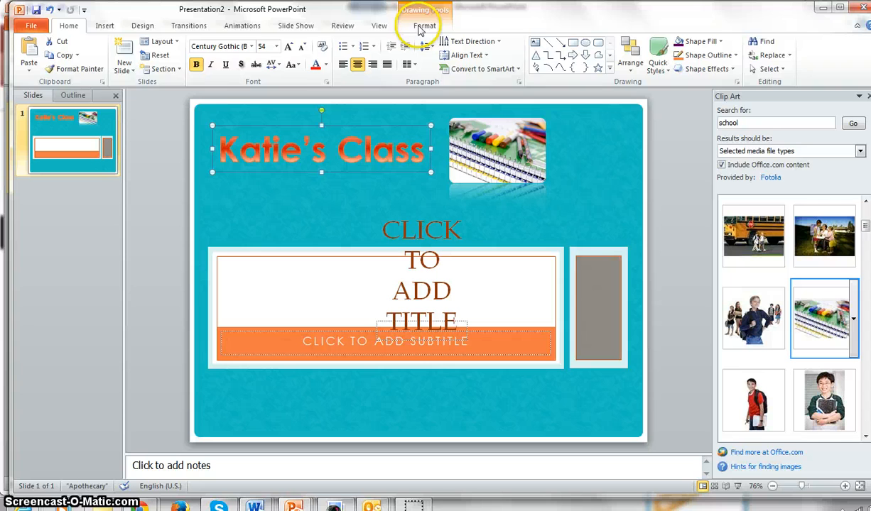
{"action": "left_click", "coordinate": [424, 26]}
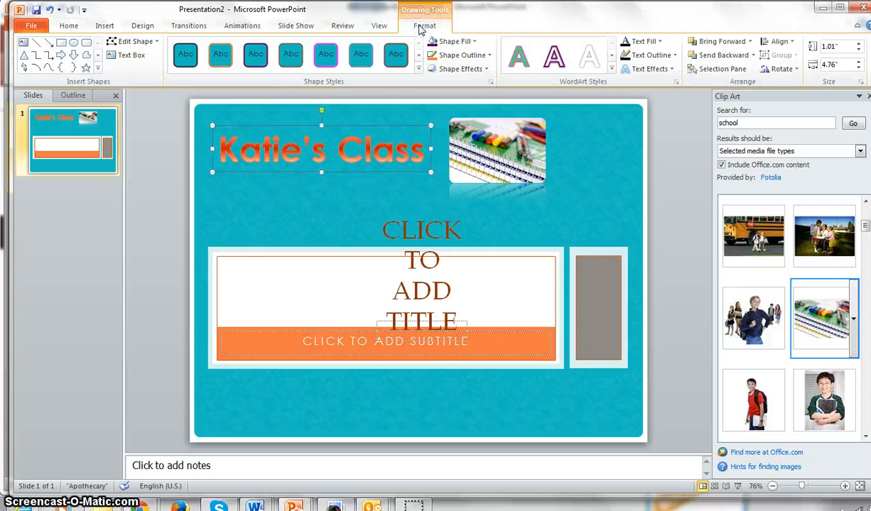
{"action": "mouse_move", "coordinate": [648, 69]}
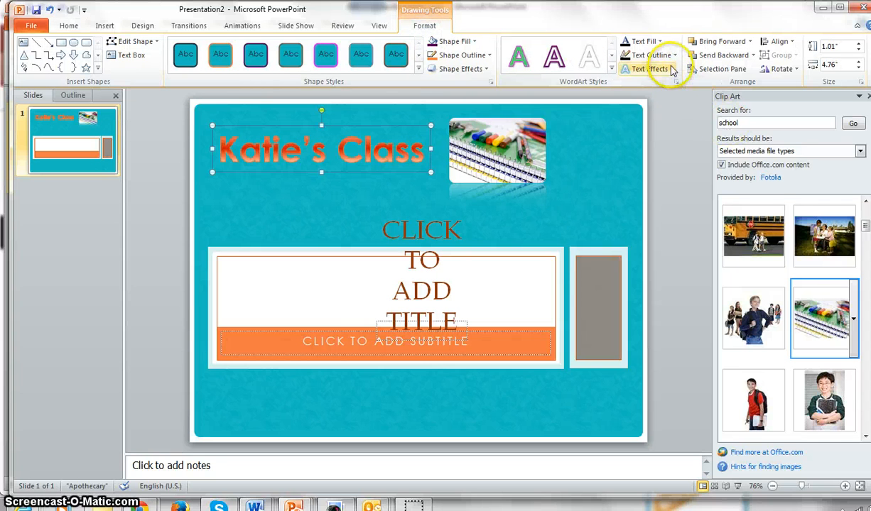
{"action": "left_click", "coordinate": [646, 68]}
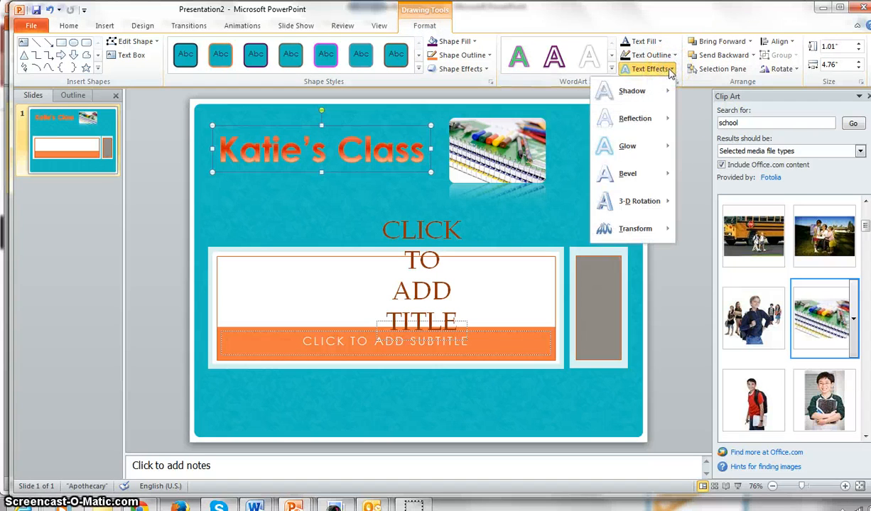
{"action": "left_click", "coordinate": [632, 90]}
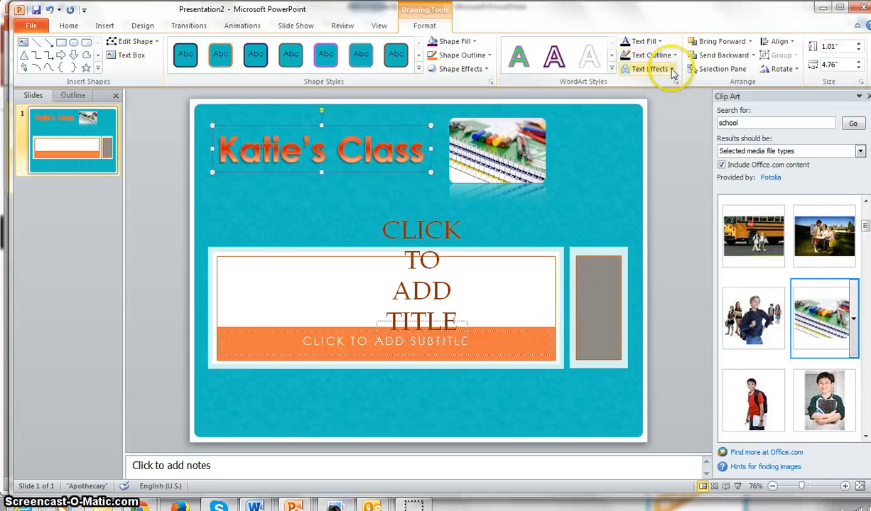
{"action": "left_click", "coordinate": [647, 68]}
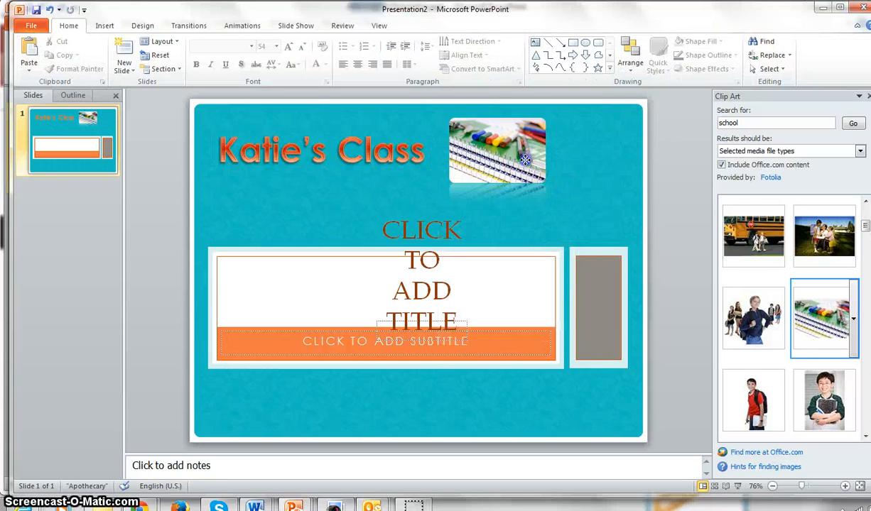
- Reselect the picture, check its softened edges, and reapply the picture style
{"action": "left_click", "coordinate": [497, 153]}
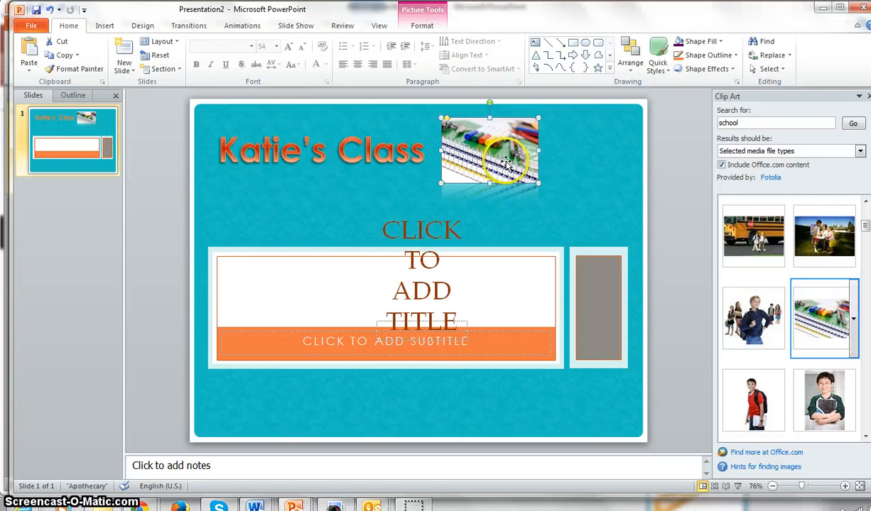
{"action": "left_click", "coordinate": [576, 193]}
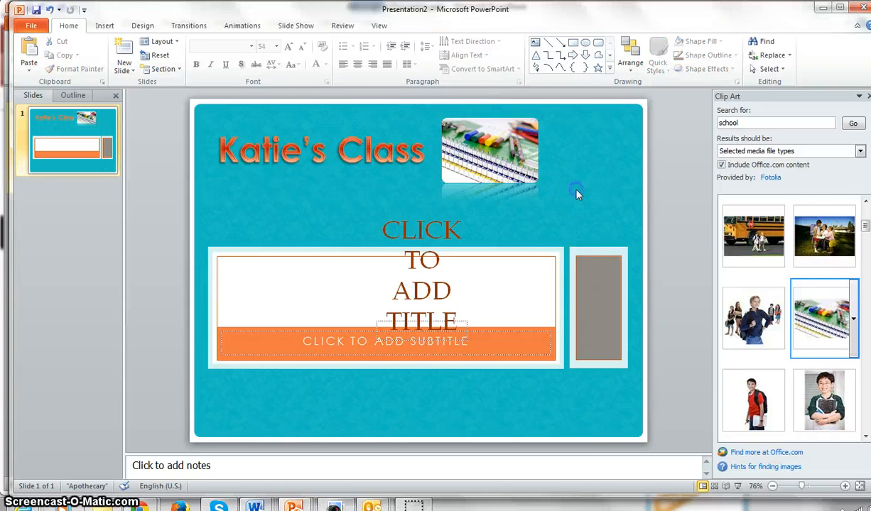
{"action": "left_click", "coordinate": [490, 150]}
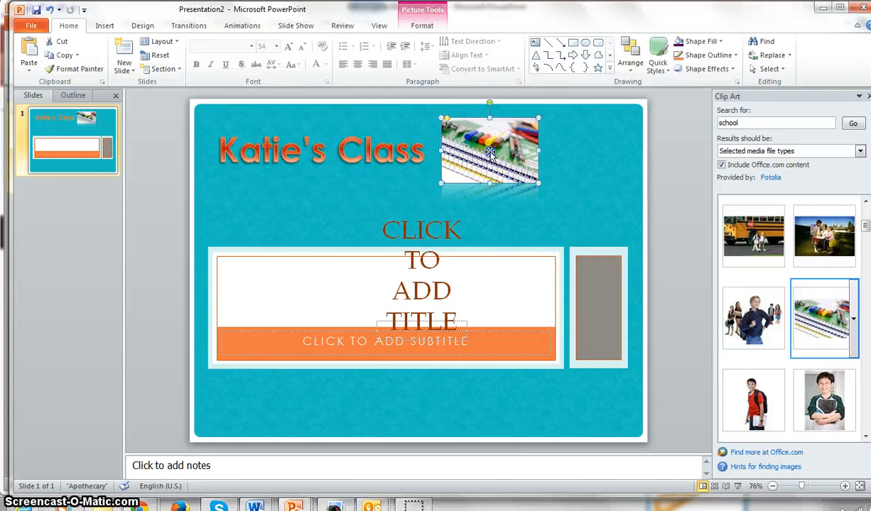
{"action": "left_click", "coordinate": [602, 176]}
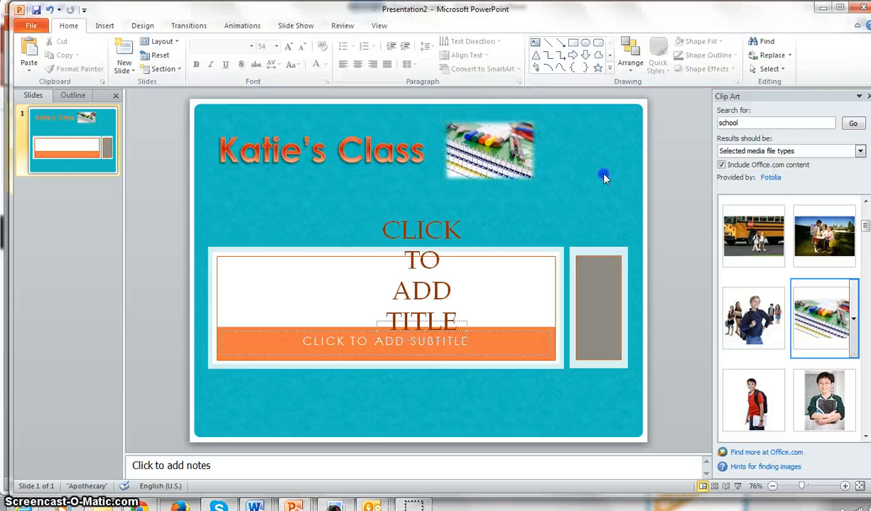
{"action": "left_click", "coordinate": [489, 147]}
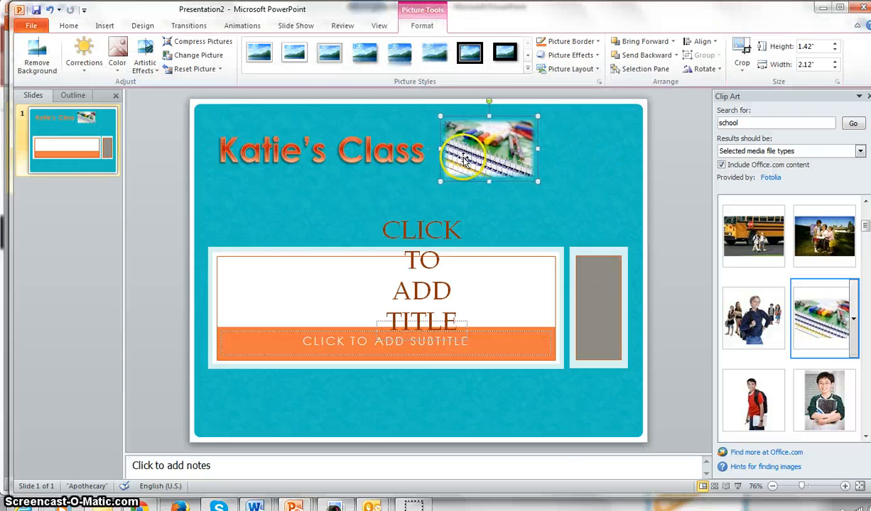
{"action": "left_click", "coordinate": [321, 149]}
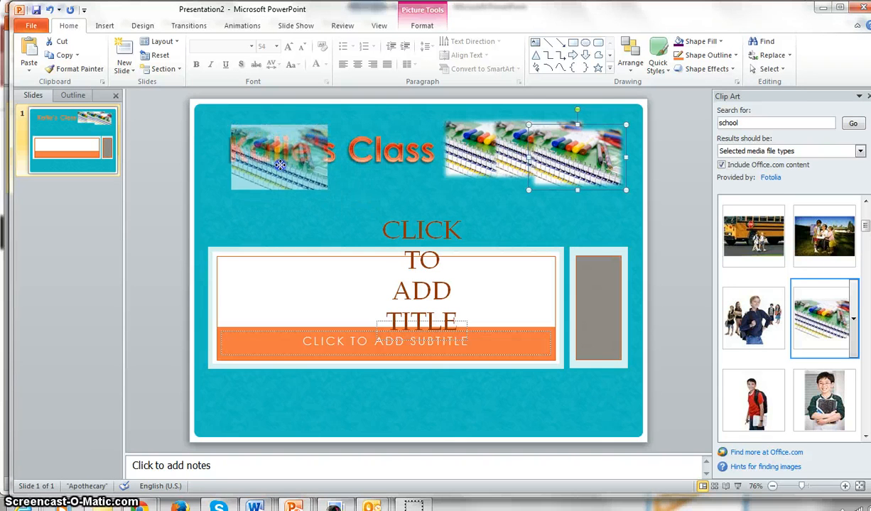
- Right-click the picture copy overlapping the Katie's Class heading
{"action": "right_click", "coordinate": [279, 156]}
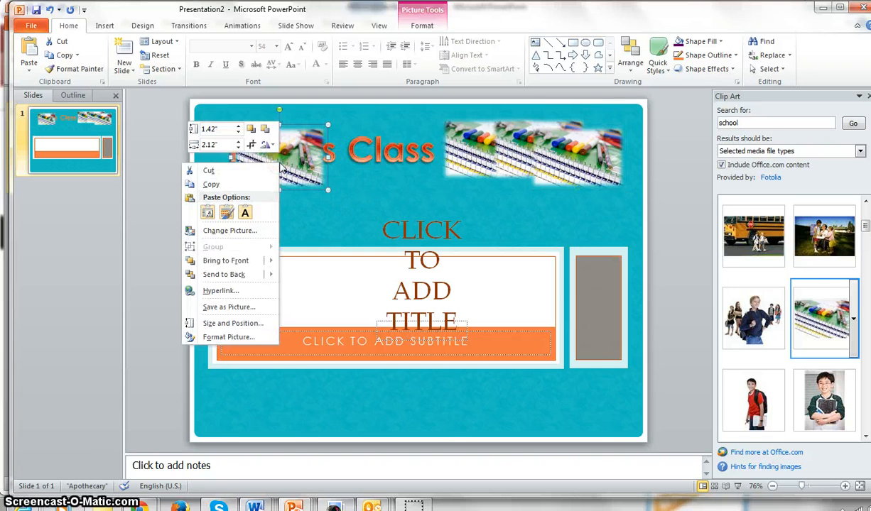
{"action": "mouse_move", "coordinate": [224, 274]}
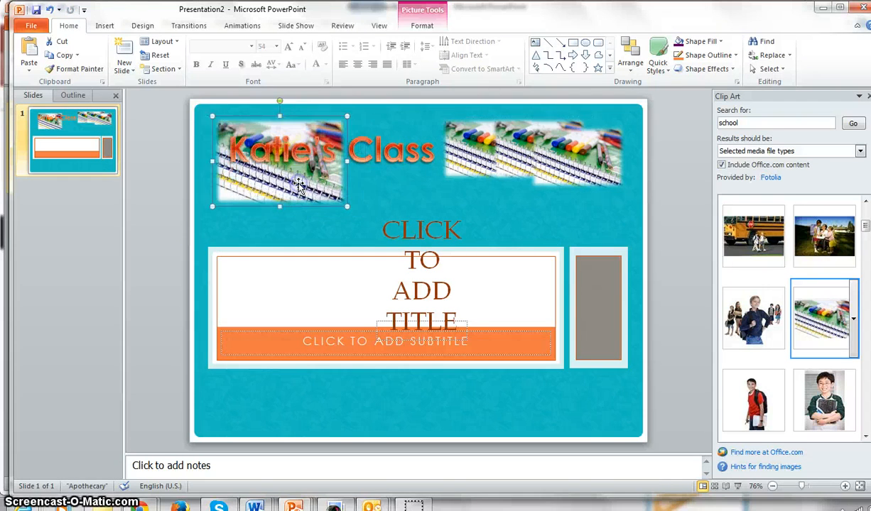
- Slightly raise the large picture's brightness in Format Picture's correction settings
{"action": "right_click", "coordinate": [298, 187]}
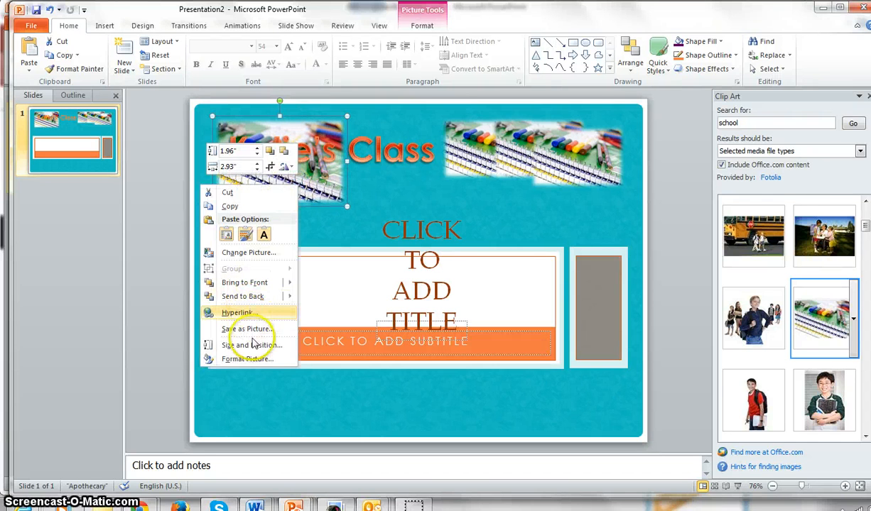
{"action": "left_click", "coordinate": [248, 358]}
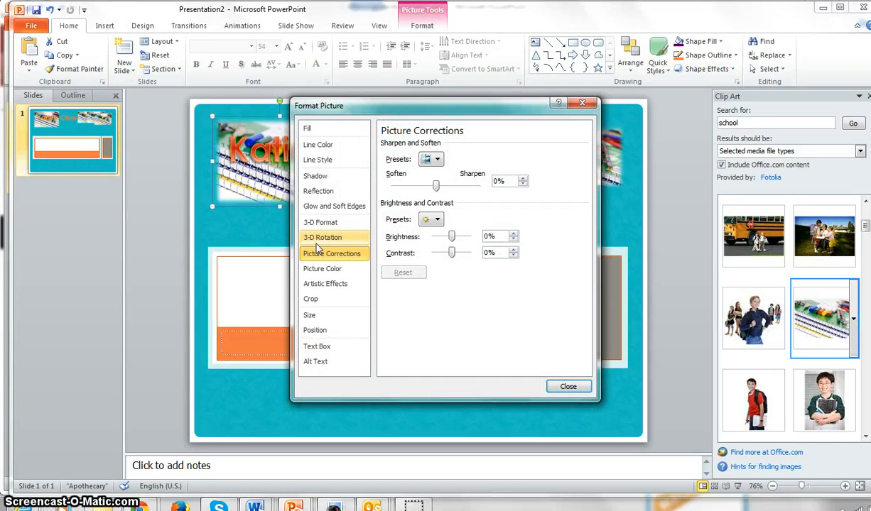
{"action": "left_click", "coordinate": [333, 253]}
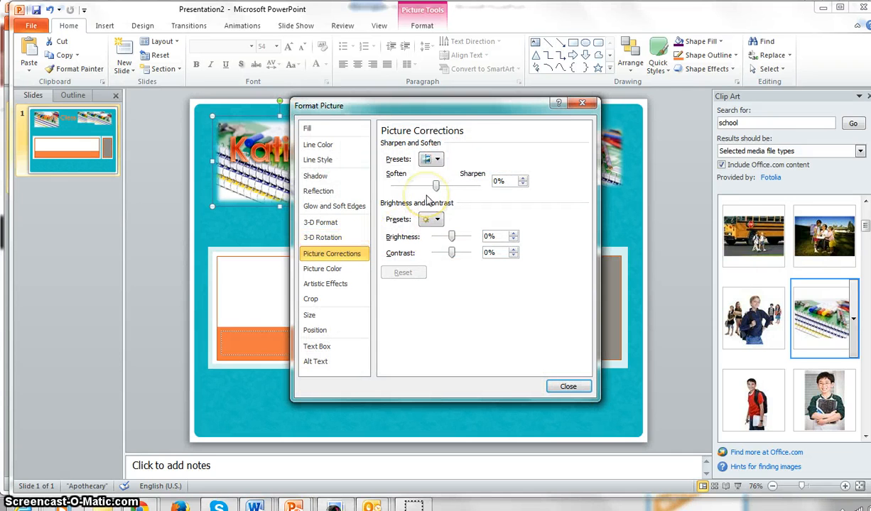
{"action": "mouse_move", "coordinate": [474, 246]}
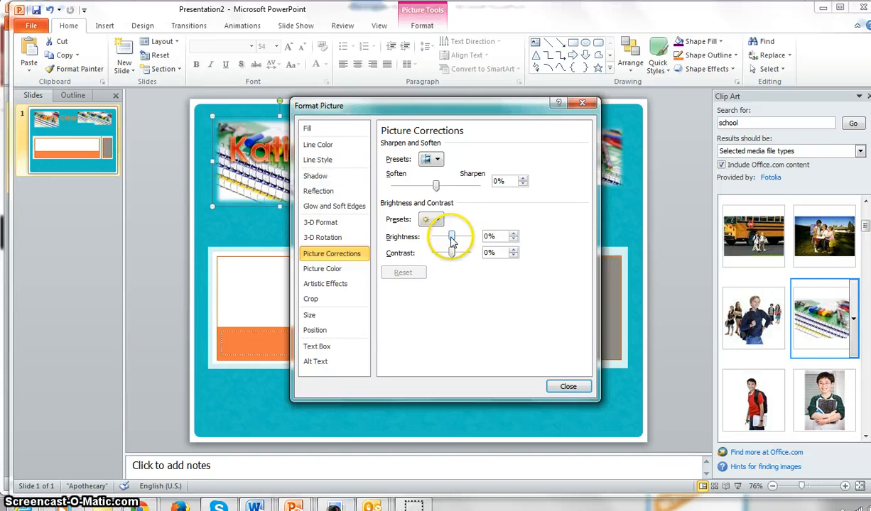
{"action": "left_click_drag", "start_coordinate": [437, 237], "coordinate": [453, 236]}
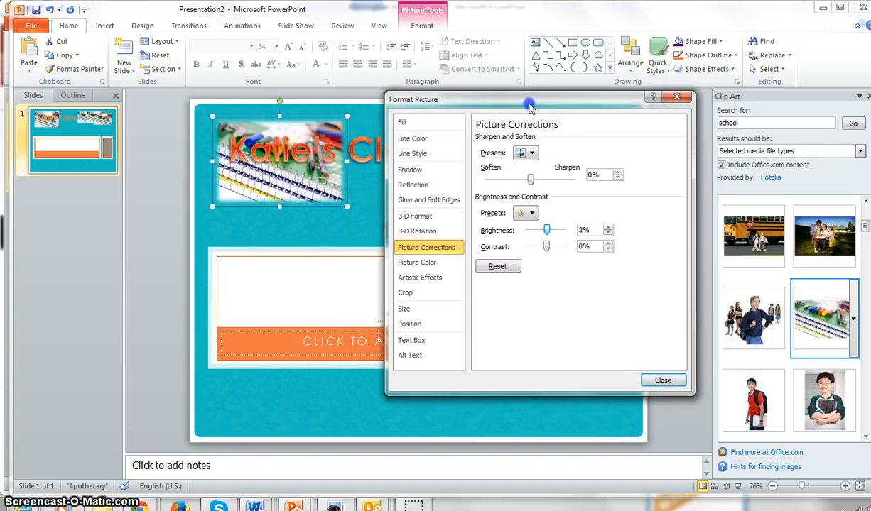
{"action": "mouse_move", "coordinate": [531, 107]}
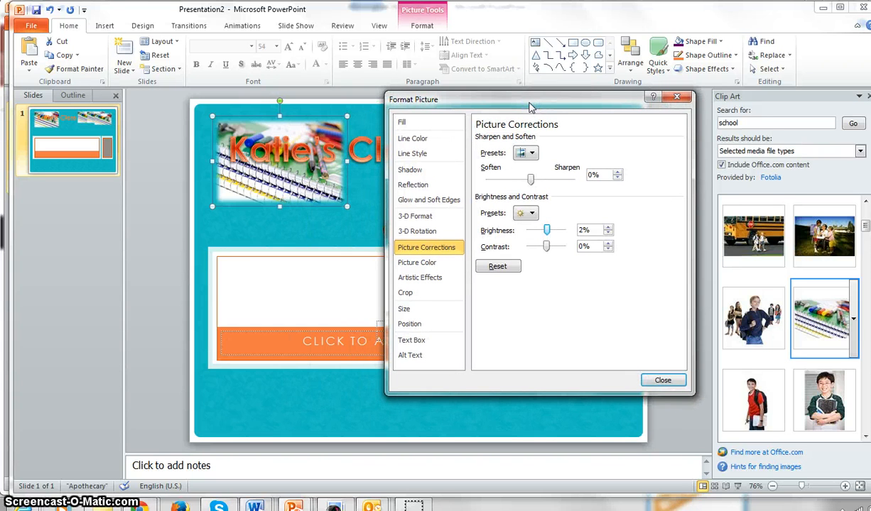
- Give the picture a 10 pt orange glow at 0% transparency, keeping soft edges
{"action": "left_click", "coordinate": [401, 122]}
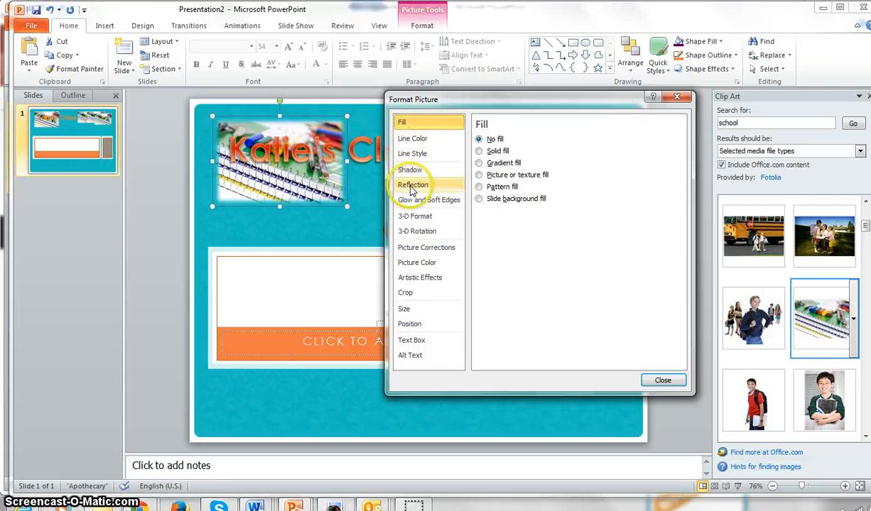
{"action": "left_click", "coordinate": [429, 199]}
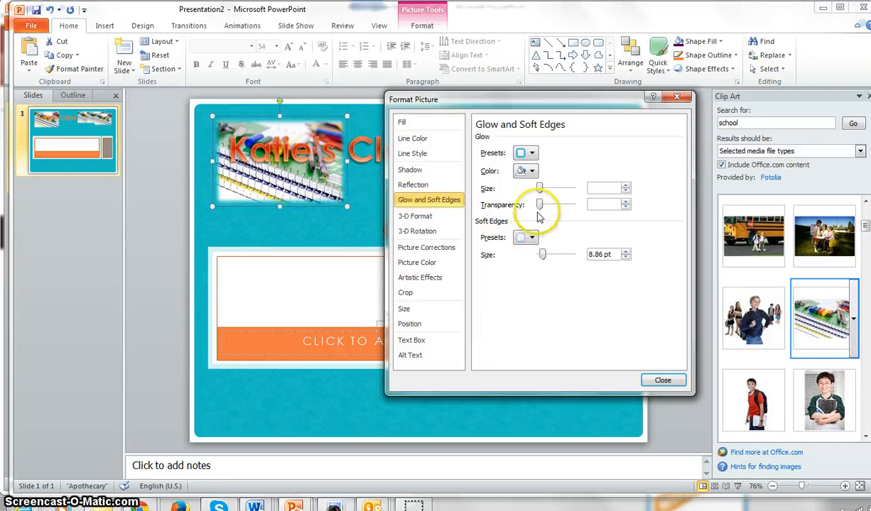
{"action": "left_click_drag", "start_coordinate": [540, 204], "coordinate": [556, 204]}
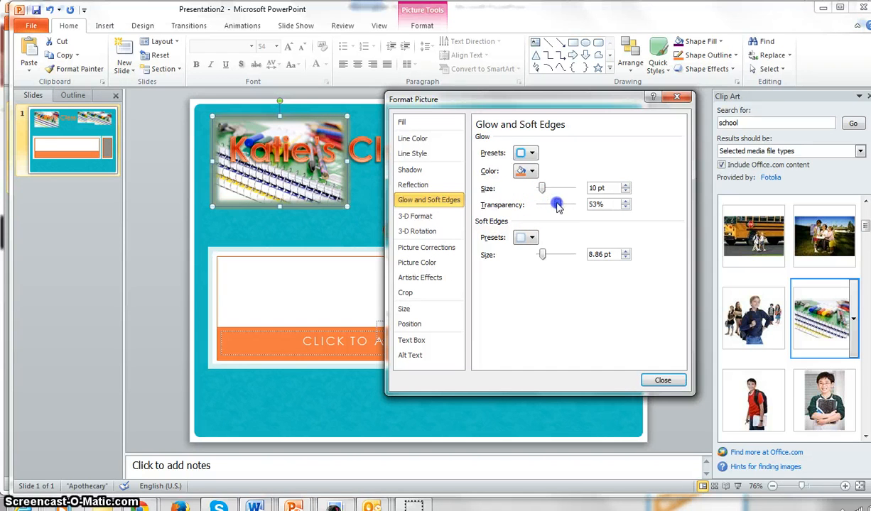
{"action": "left_click_drag", "start_coordinate": [556, 204], "coordinate": [539, 205]}
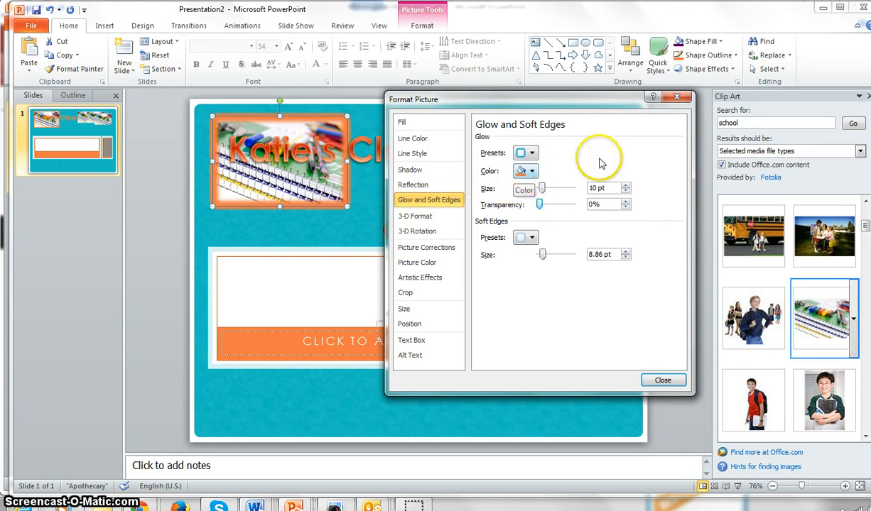
{"action": "left_click", "coordinate": [661, 380]}
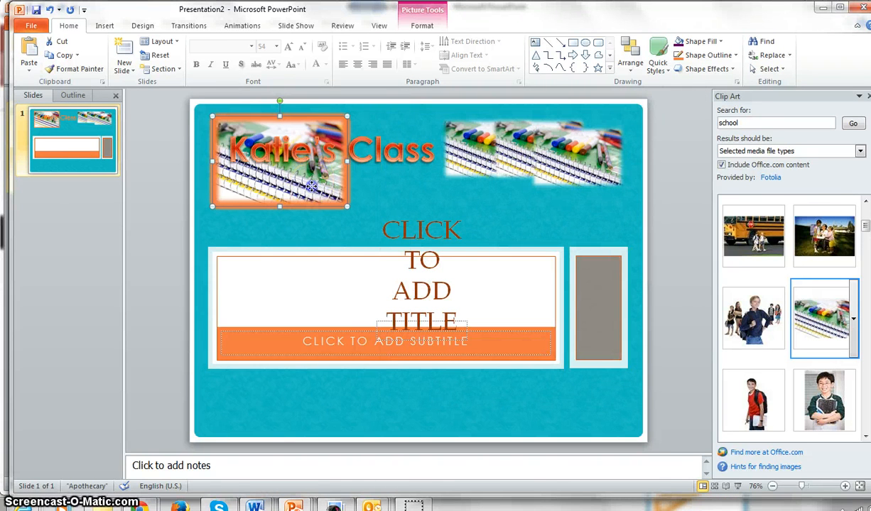
{"action": "left_click", "coordinate": [422, 25]}
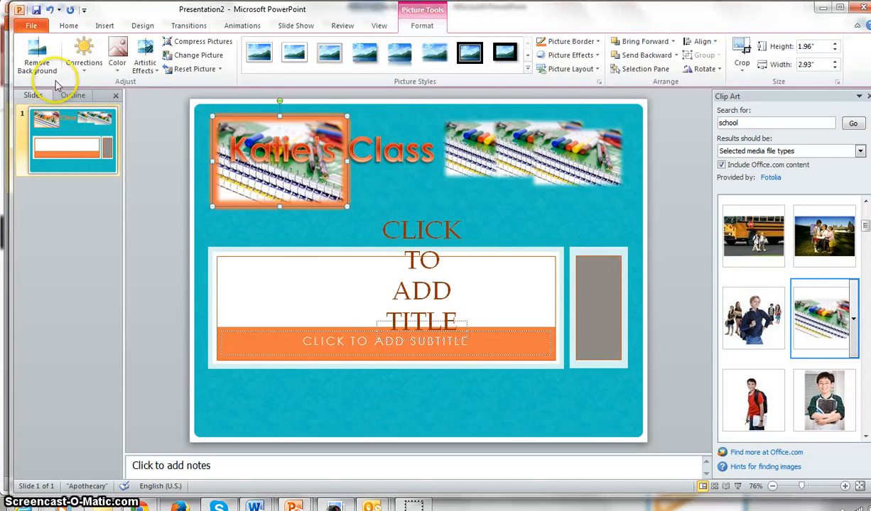
{"action": "left_click", "coordinate": [84, 55]}
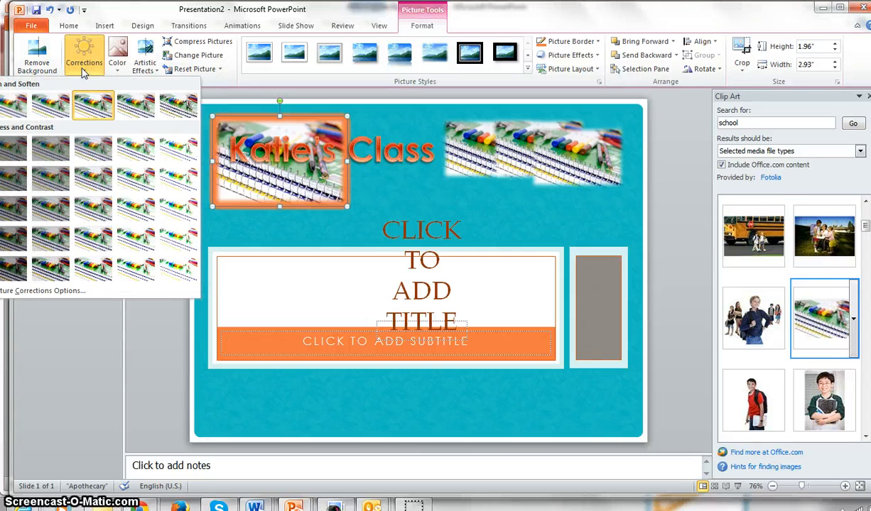
{"action": "mouse_move", "coordinate": [183, 151]}
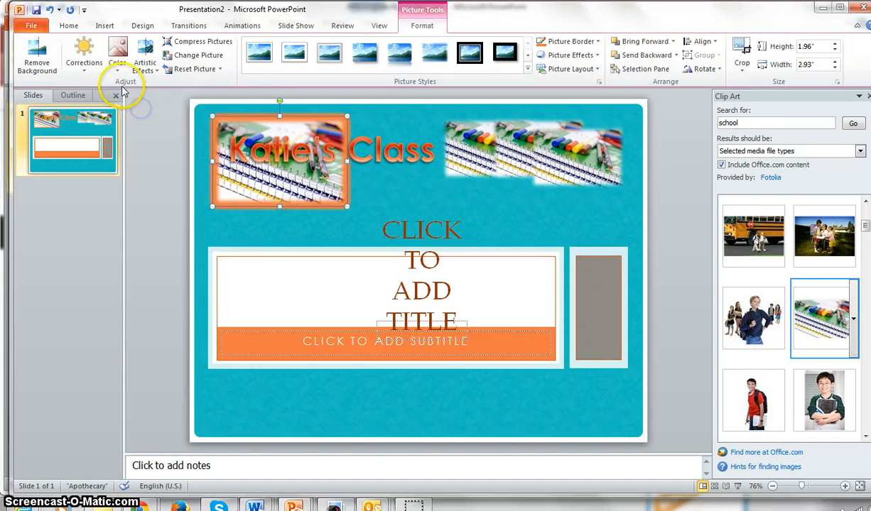
{"action": "left_click", "coordinate": [117, 57]}
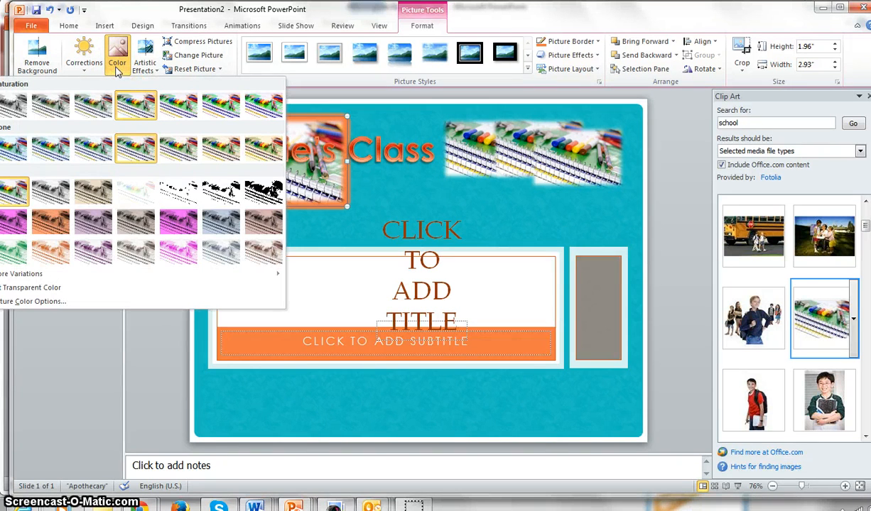
{"action": "mouse_move", "coordinate": [52, 302]}
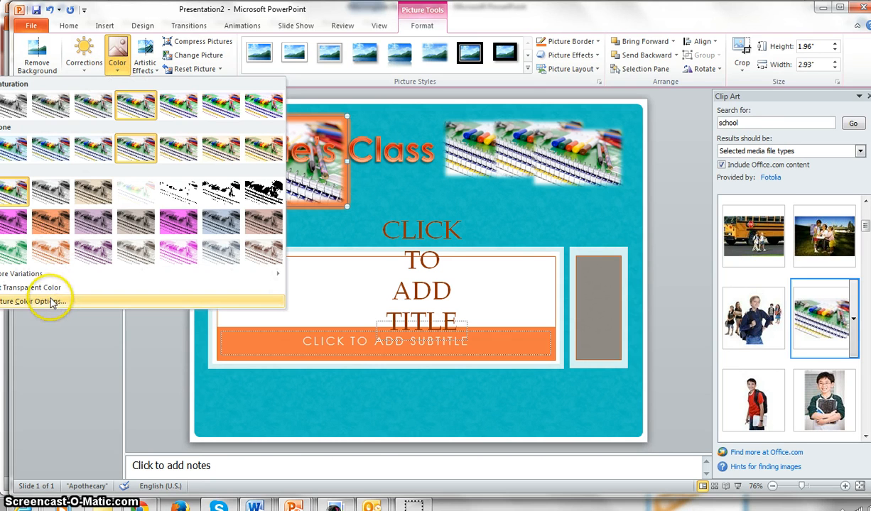
{"action": "left_click", "coordinate": [34, 301]}
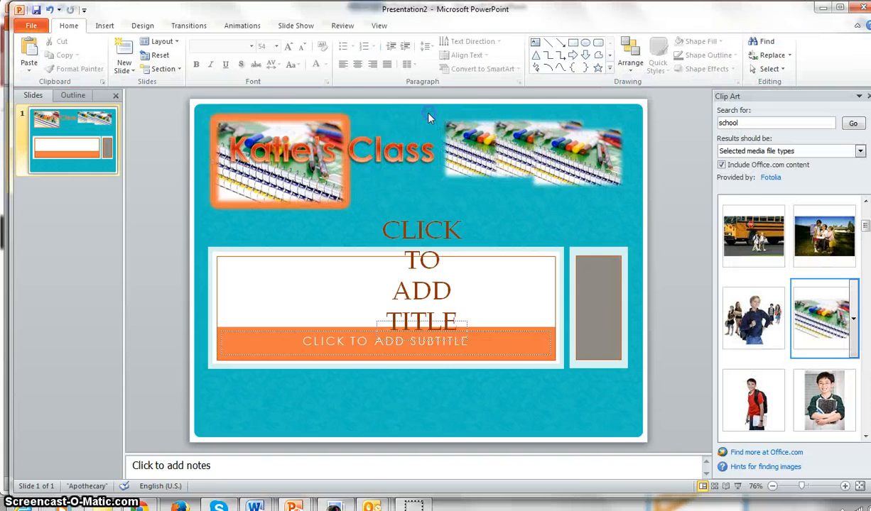
- Select the notebooks picture, then launch Snipping Tool from the taskbar
{"action": "left_click", "coordinate": [530, 149]}
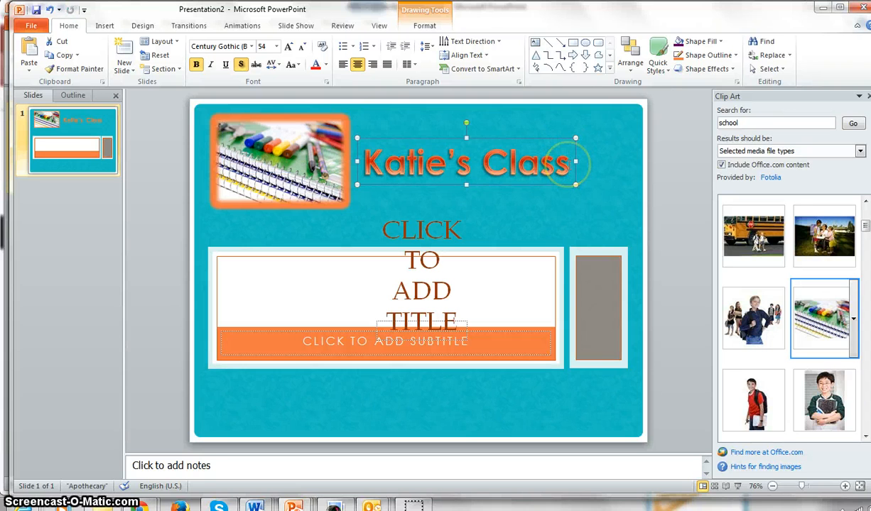
{"action": "mouse_move", "coordinate": [24, 481]}
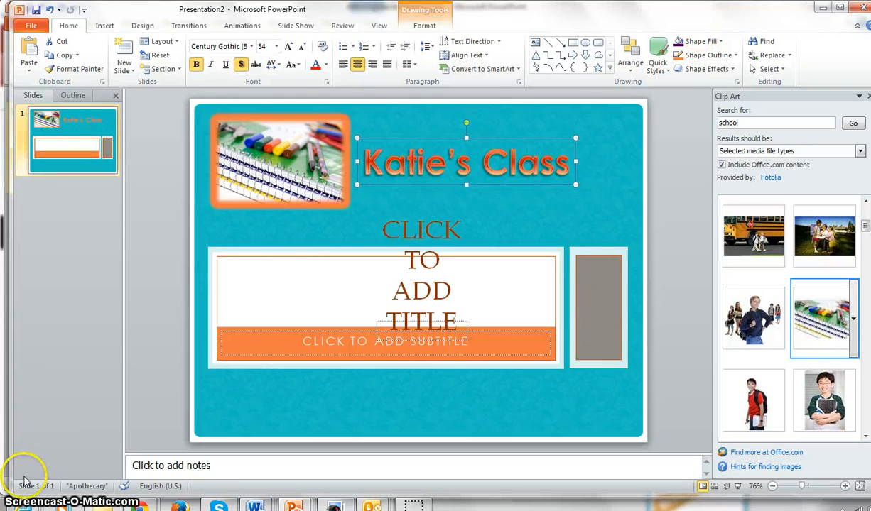
{"action": "left_click", "coordinate": [12, 505]}
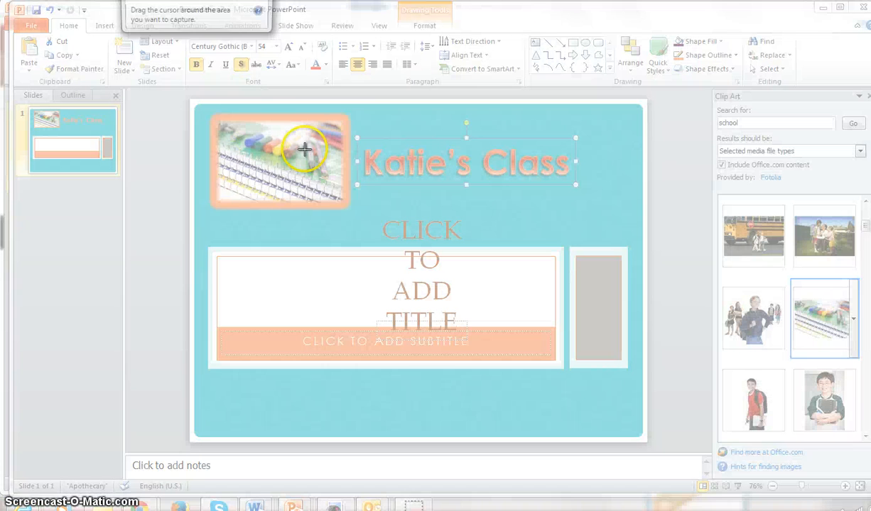
{"action": "mouse_move", "coordinate": [208, 112]}
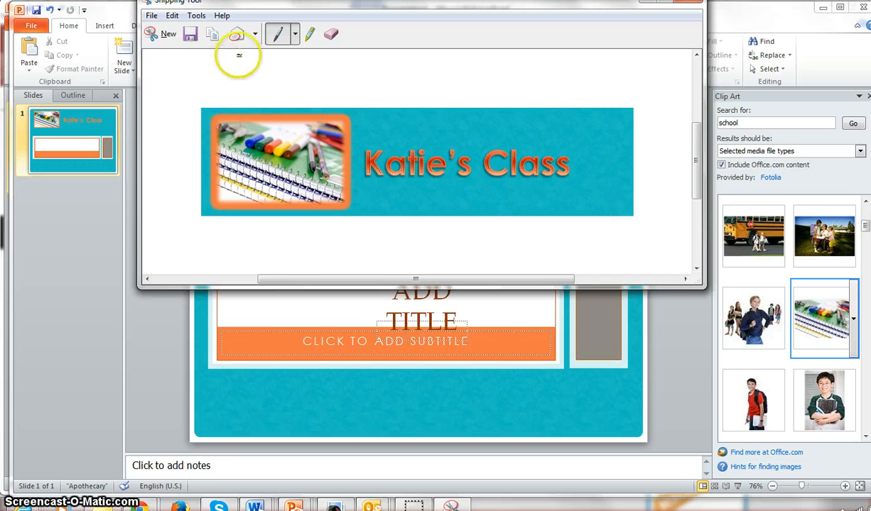
{"action": "mouse_move", "coordinate": [190, 33]}
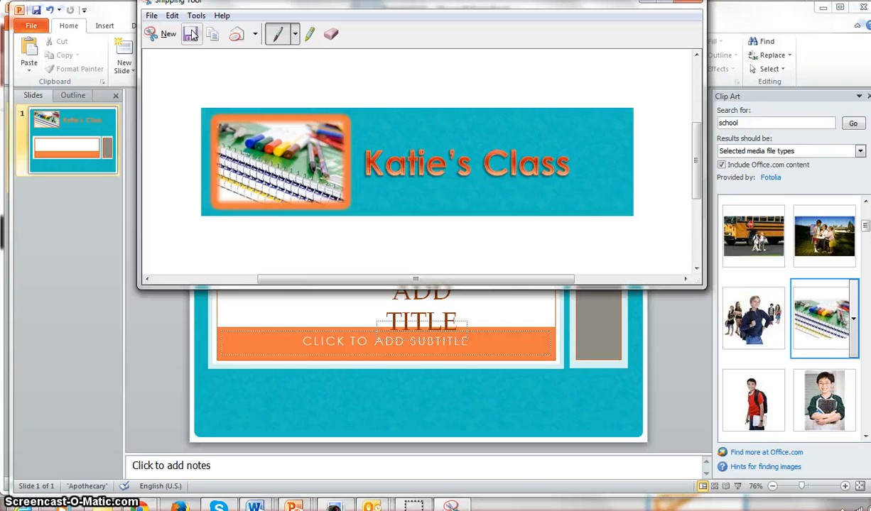
- Save the banner snip with JPEG file (*.JPG) as the Save as type
{"action": "left_click", "coordinate": [191, 33]}
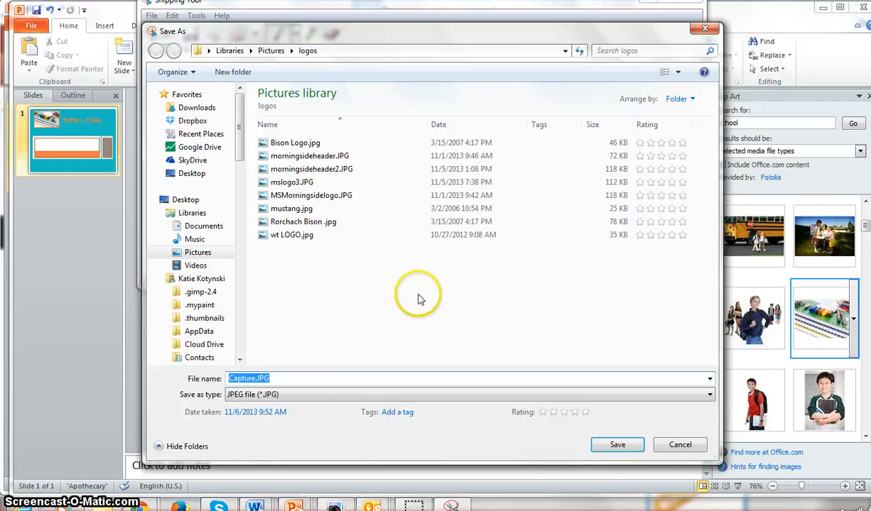
{"action": "left_click", "coordinate": [469, 394]}
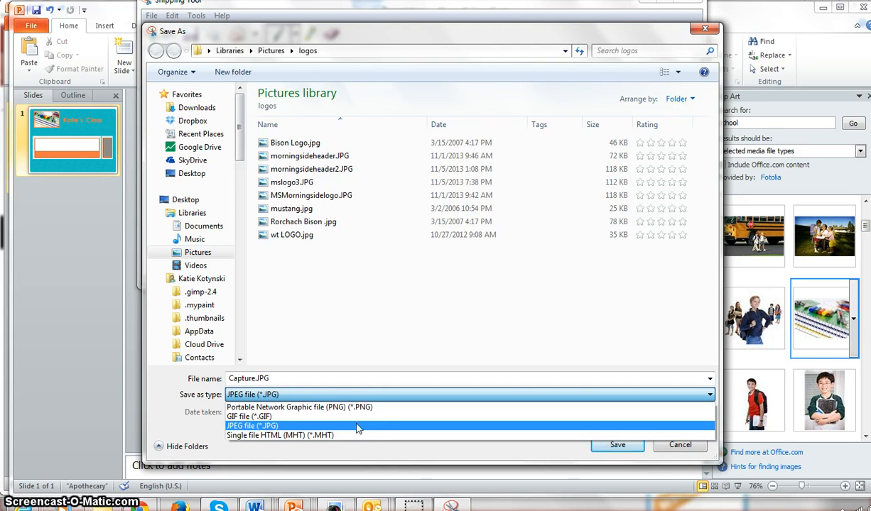
{"action": "mouse_move", "coordinate": [349, 431]}
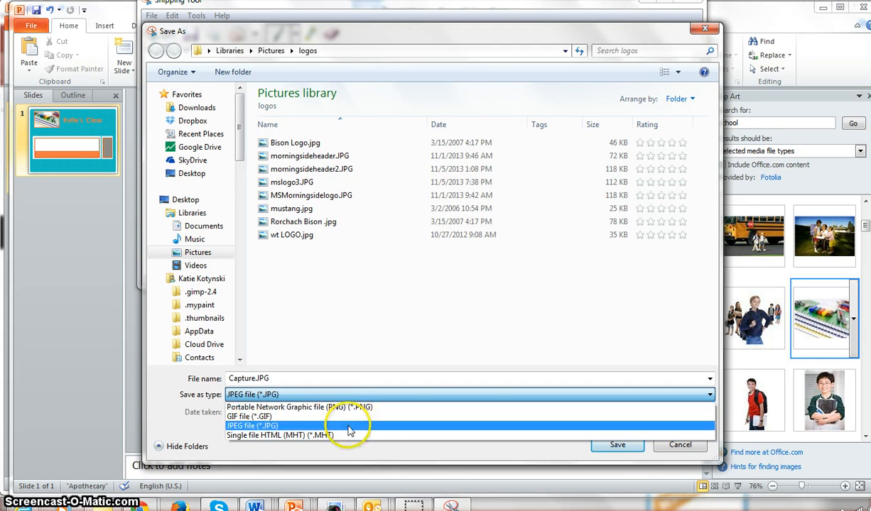
{"action": "left_click", "coordinate": [253, 426]}
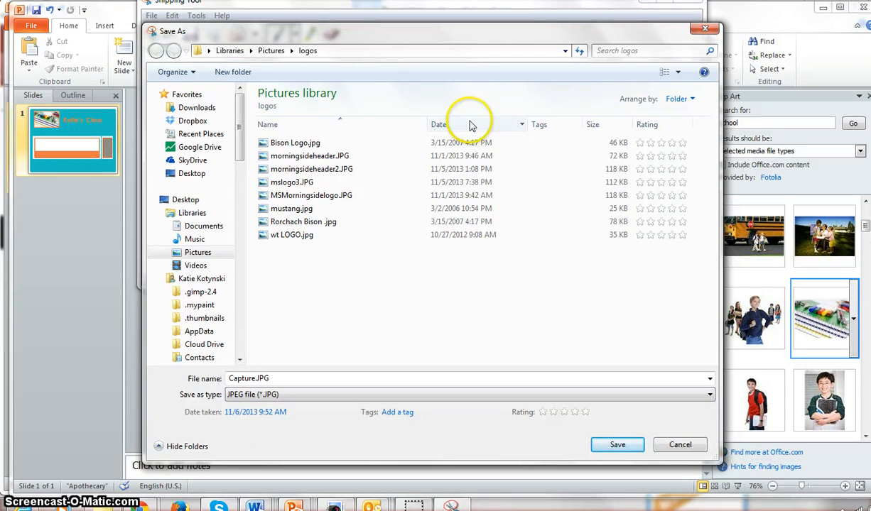